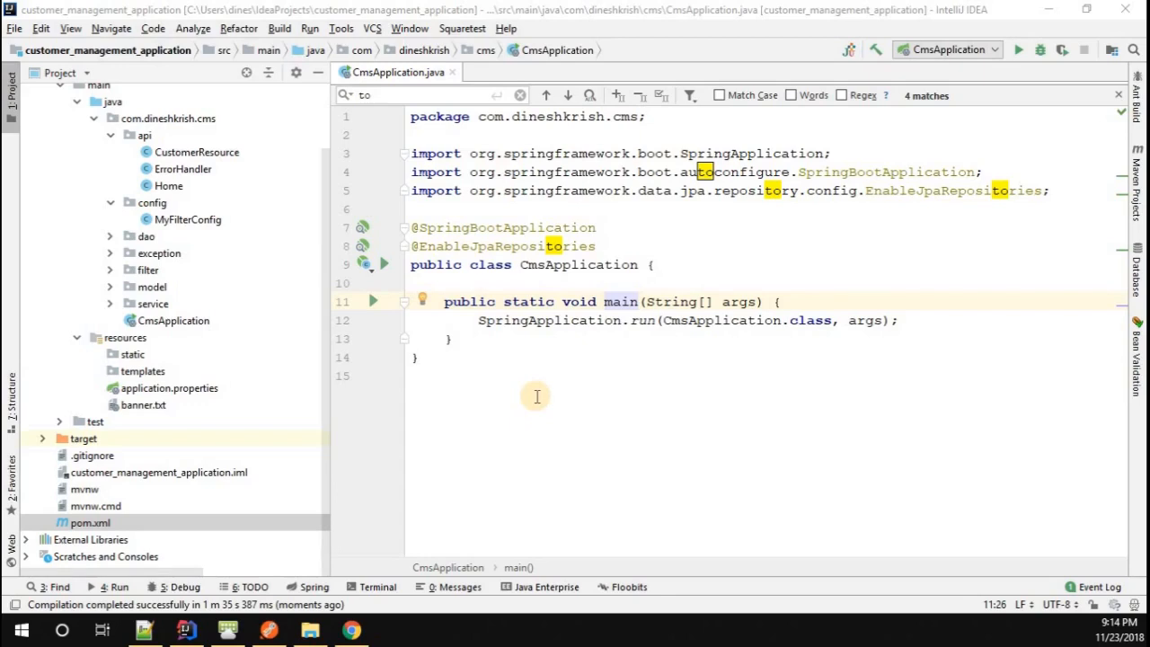
mouse_move(252, 517)
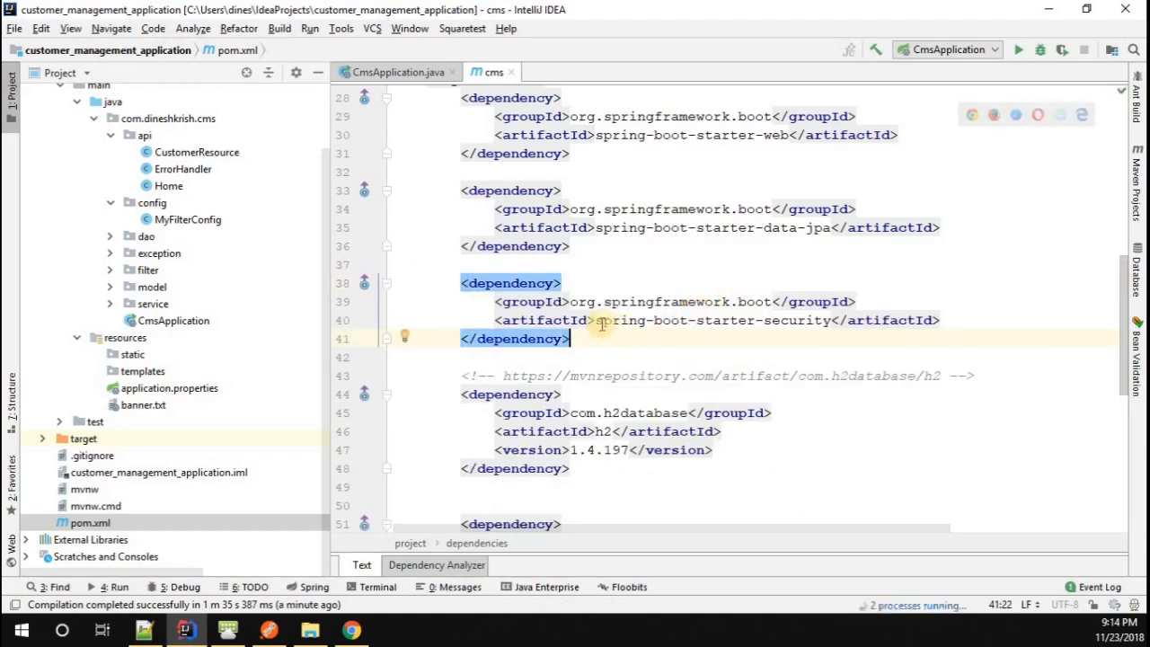
mouse_move(821, 320)
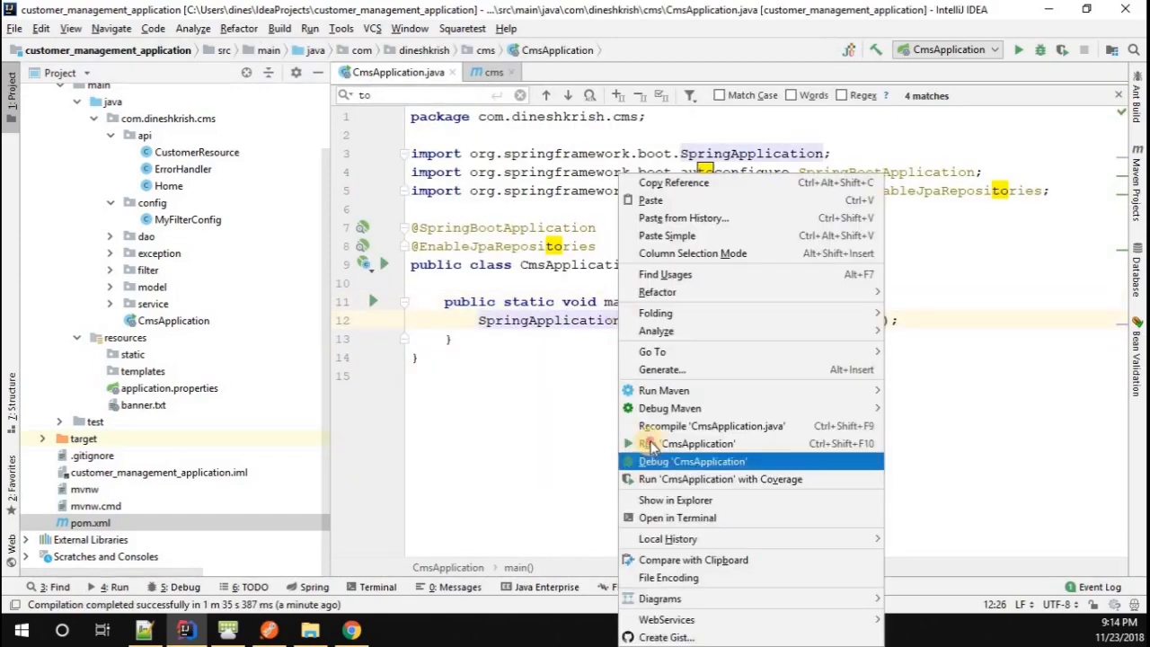
Run CmsApplication to get a generated security password, then switch to Chrome.
click(696, 443)
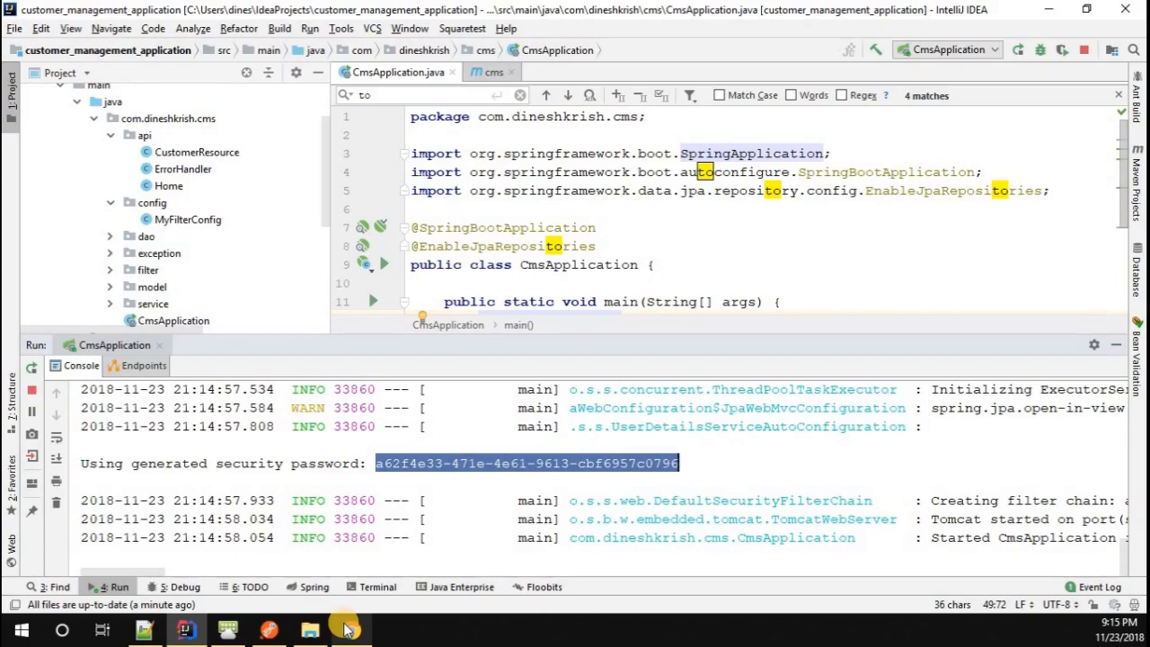
click(345, 629)
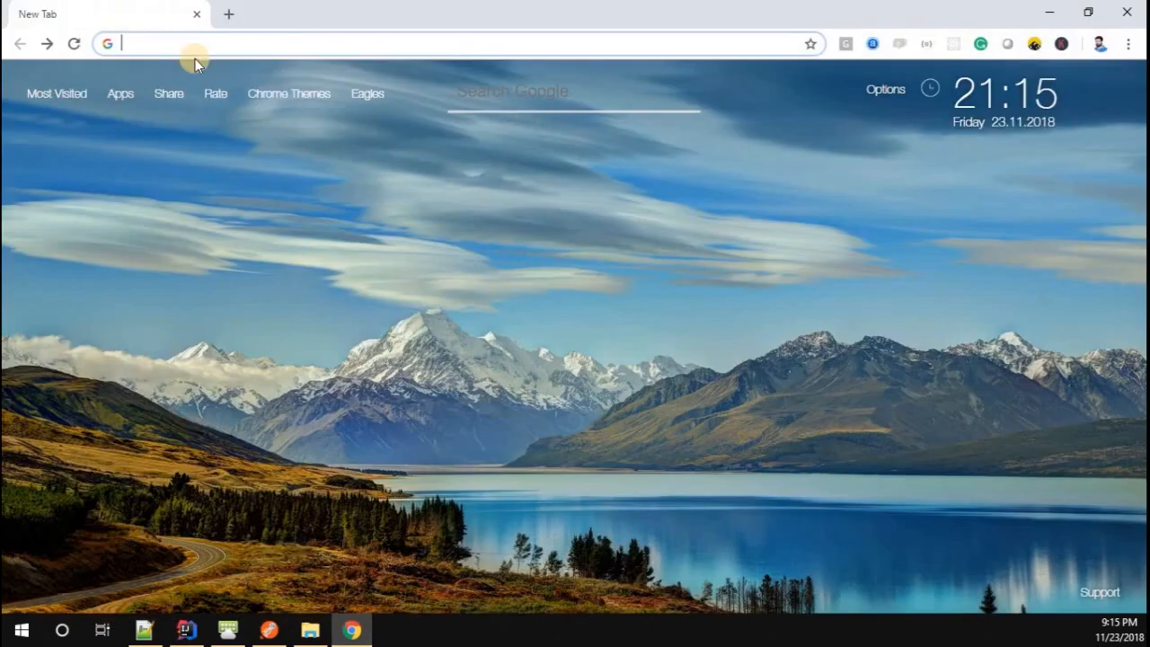
Load localhost:8080 and check the IDE console for the generated password.
text(localhost:8080/login)
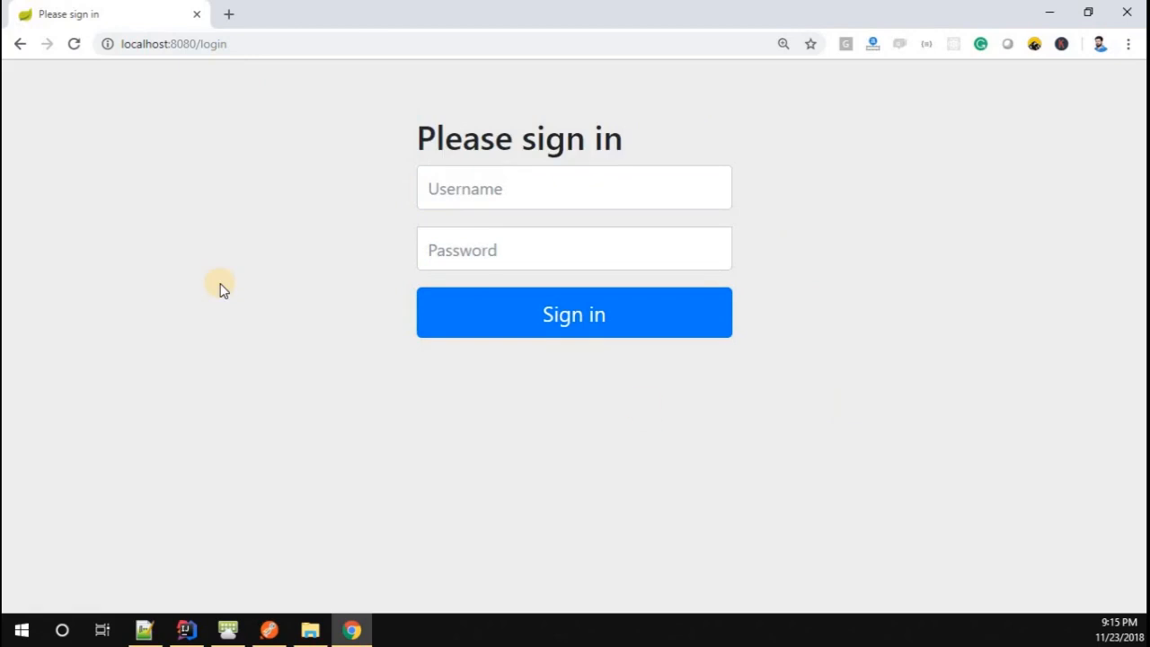
mouse_move(219, 297)
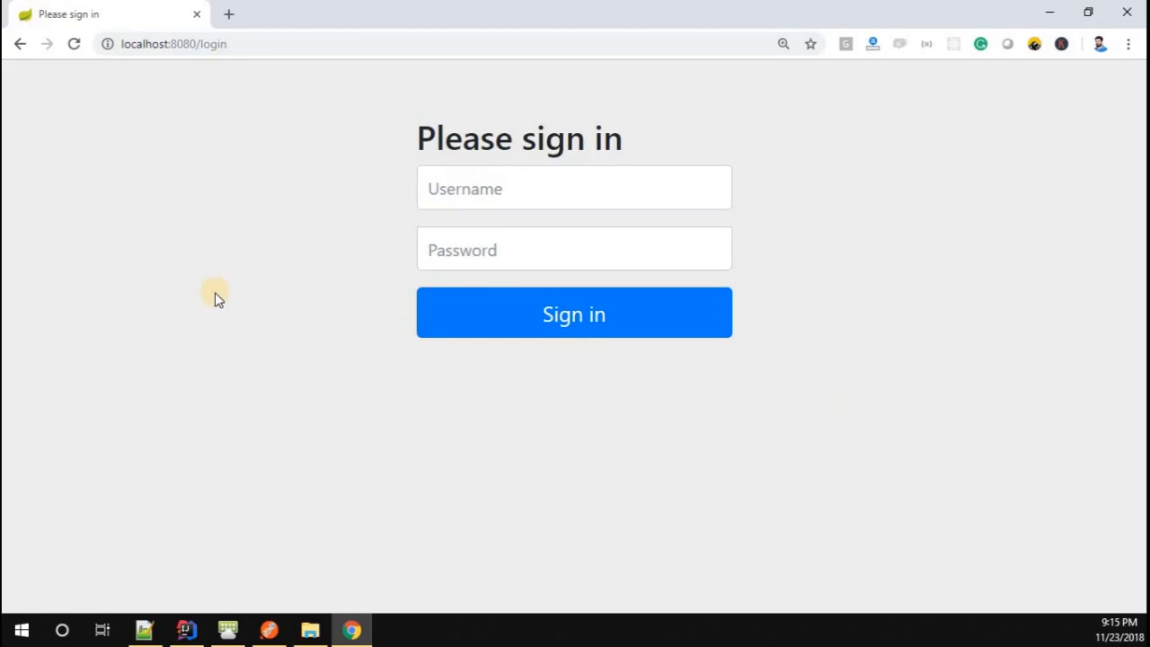
mouse_move(908, 367)
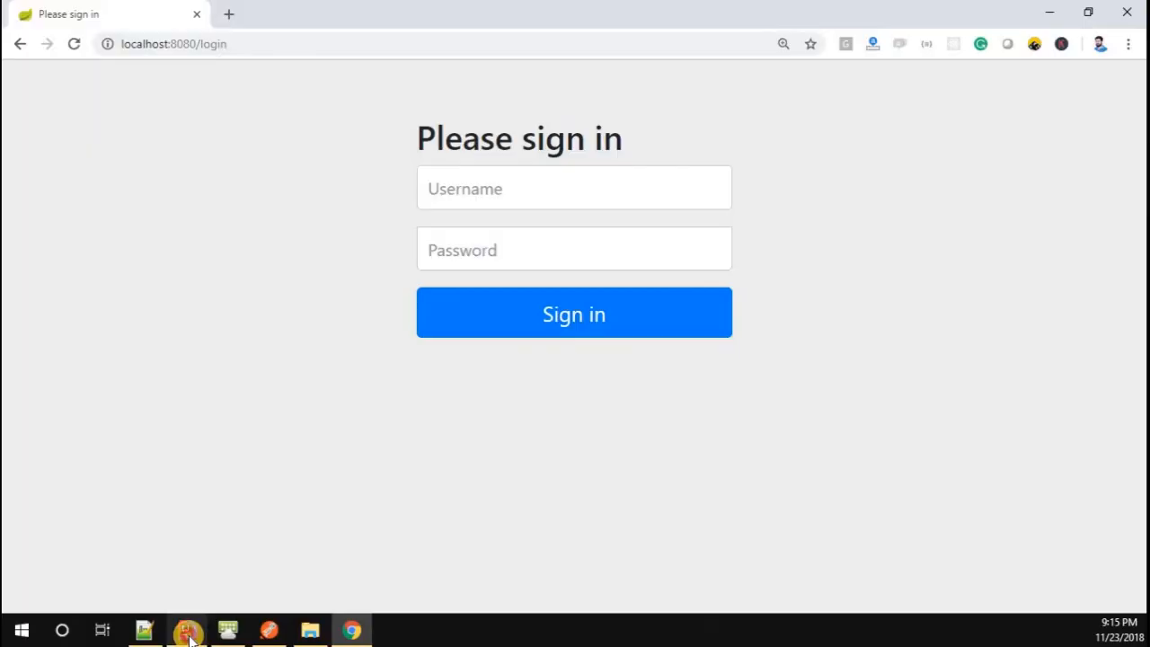
click(184, 627)
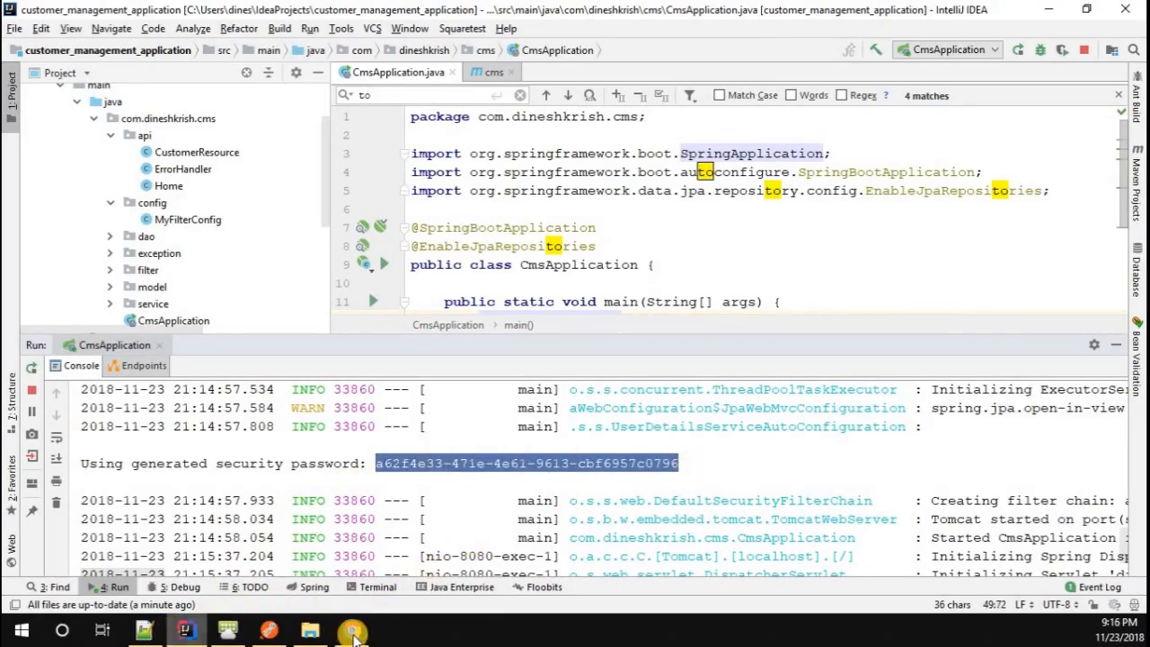
click(353, 628)
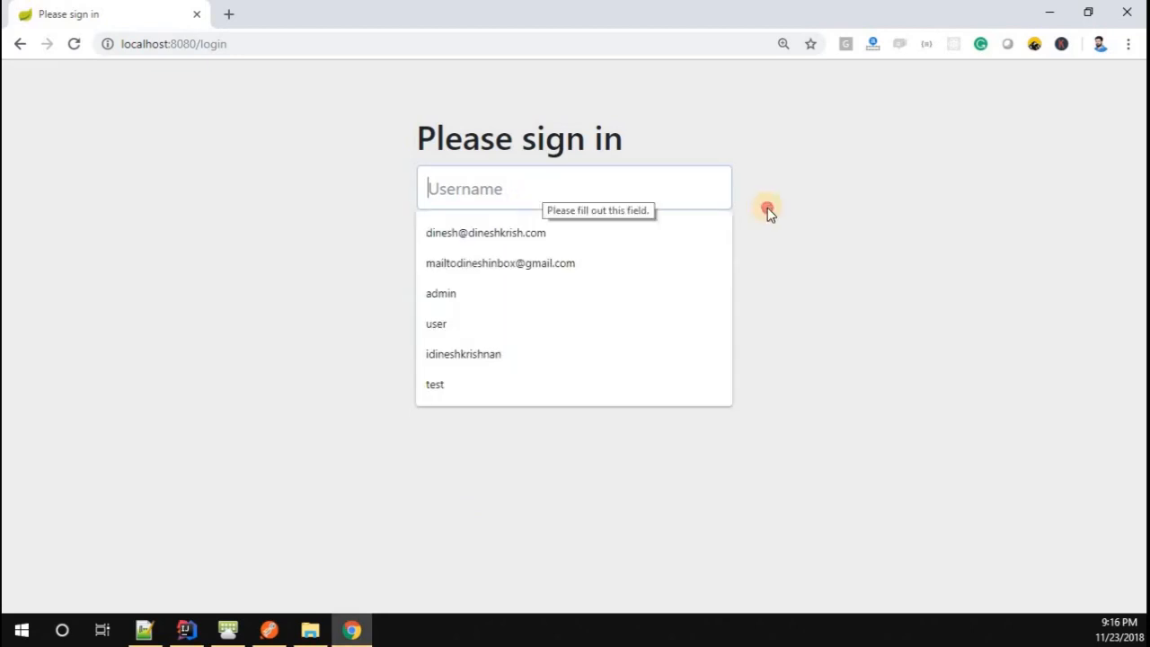
mouse_move(586, 193)
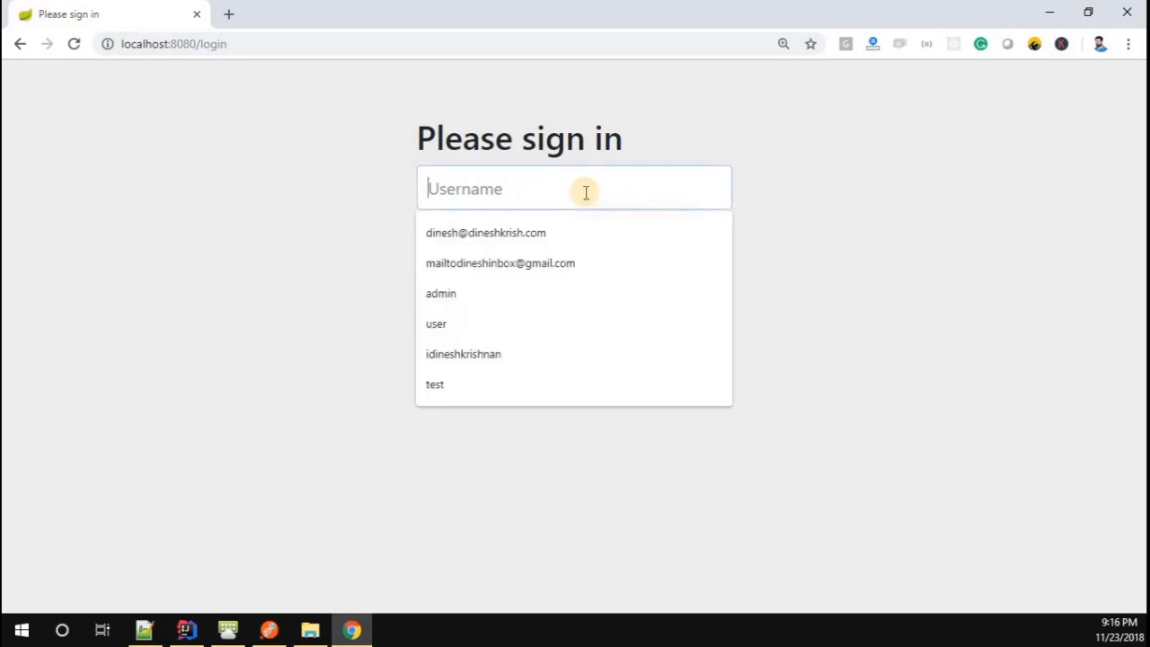
Sign in as 'user' with the generated password.
click(436, 323)
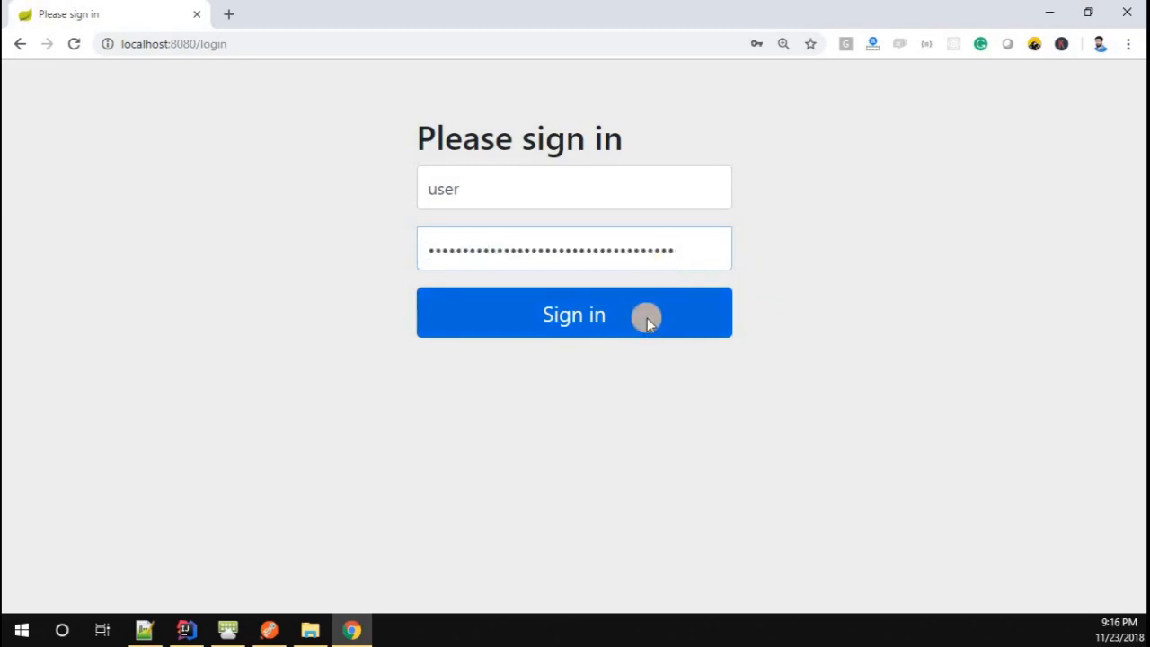
click(575, 313)
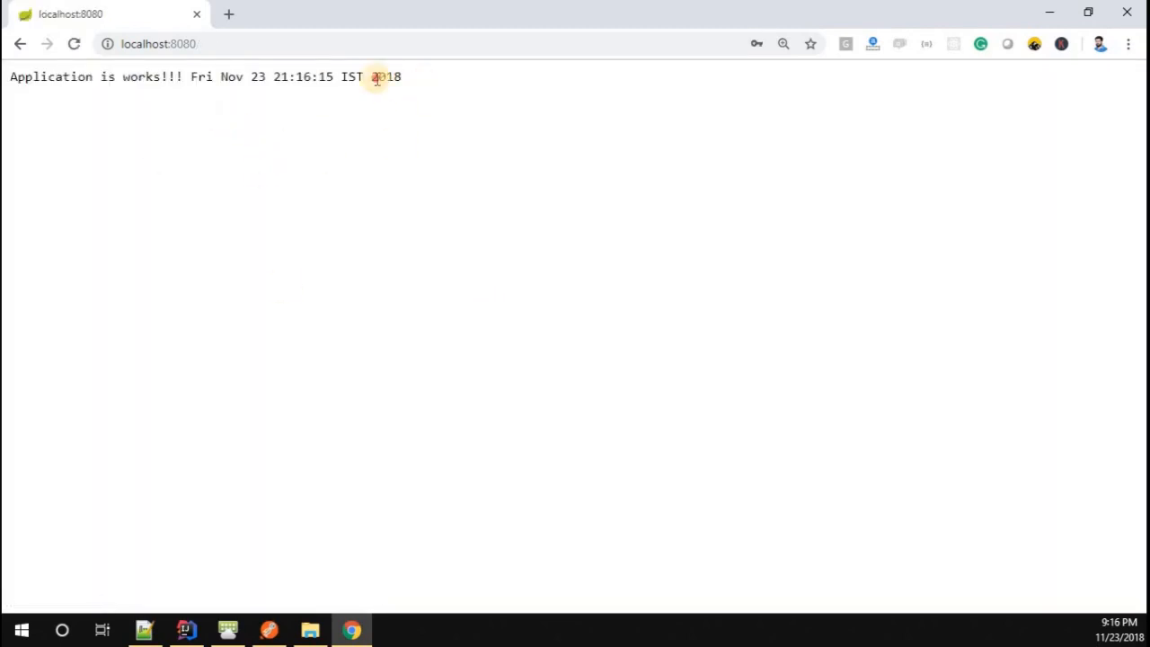
Load localhost:8080/customers and scroll through the four JSON customer records.
text(localhost:8080/customers)
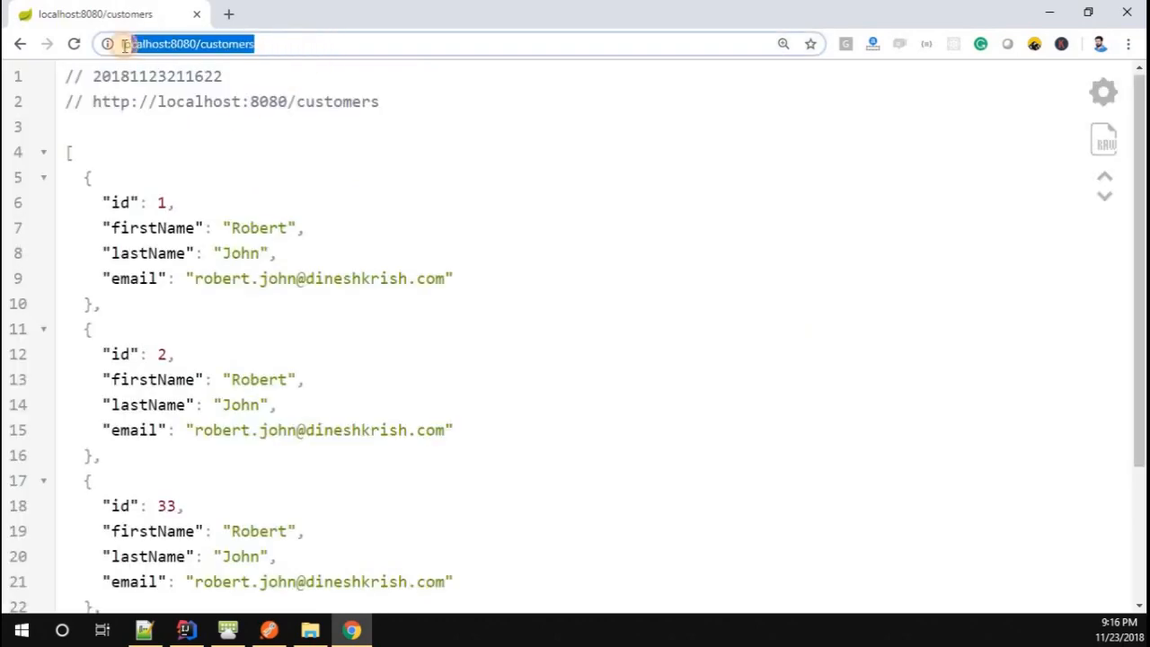
scroll(down, 3)
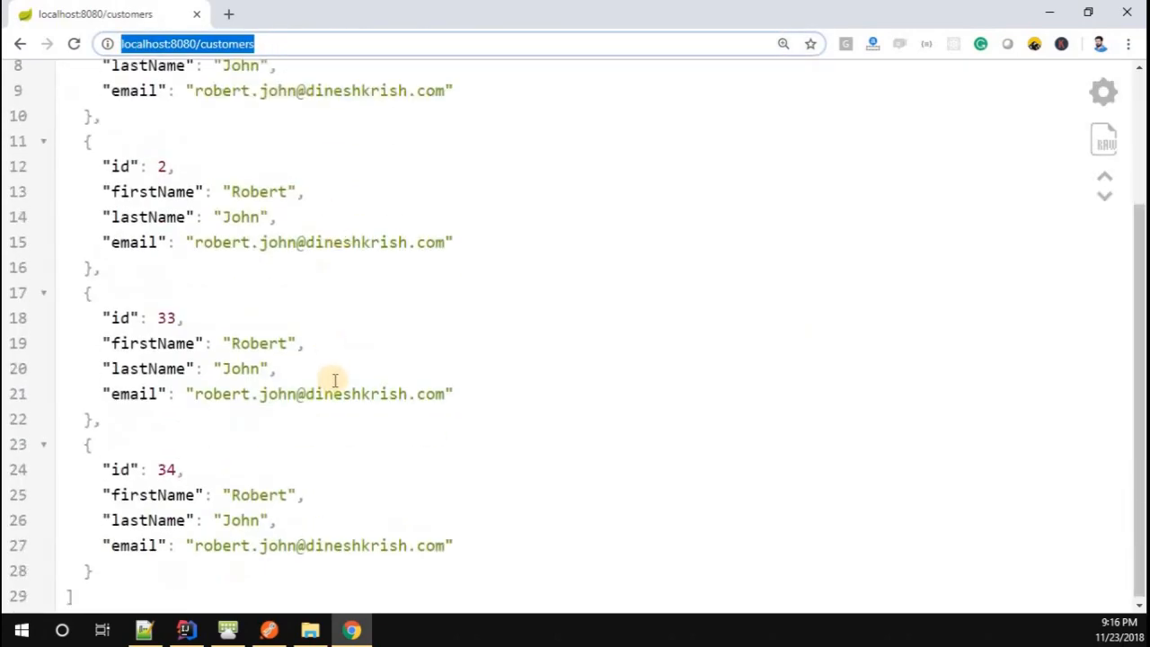